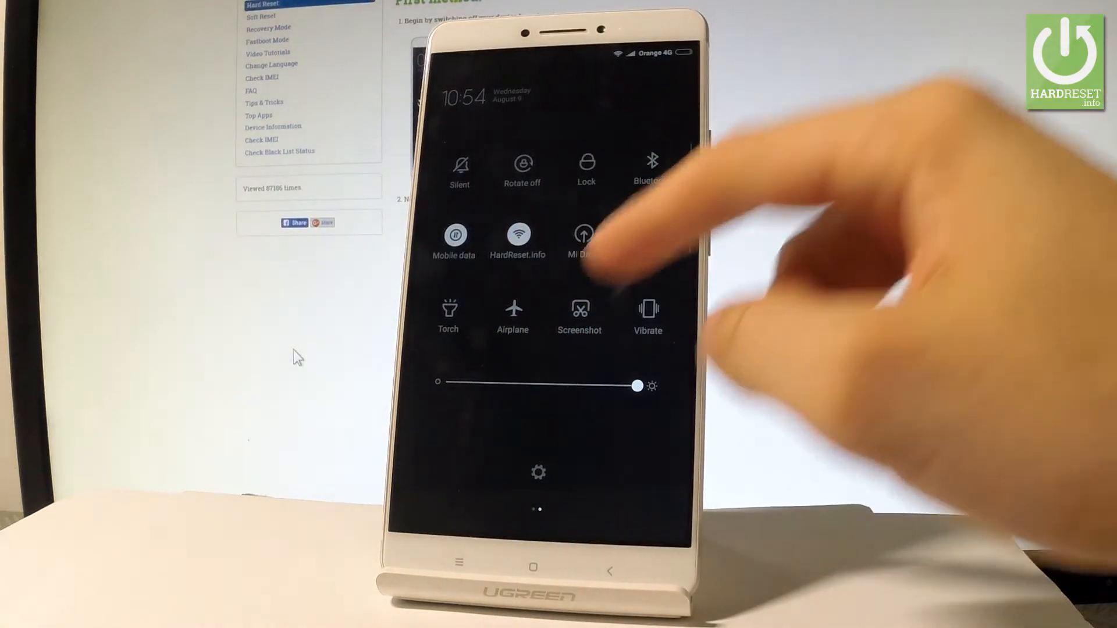
- Capture a screenshot of the Calendar's August month view via the quick-settings Screenshot toggle
{"action": "left_click", "coordinate": [580, 238]}
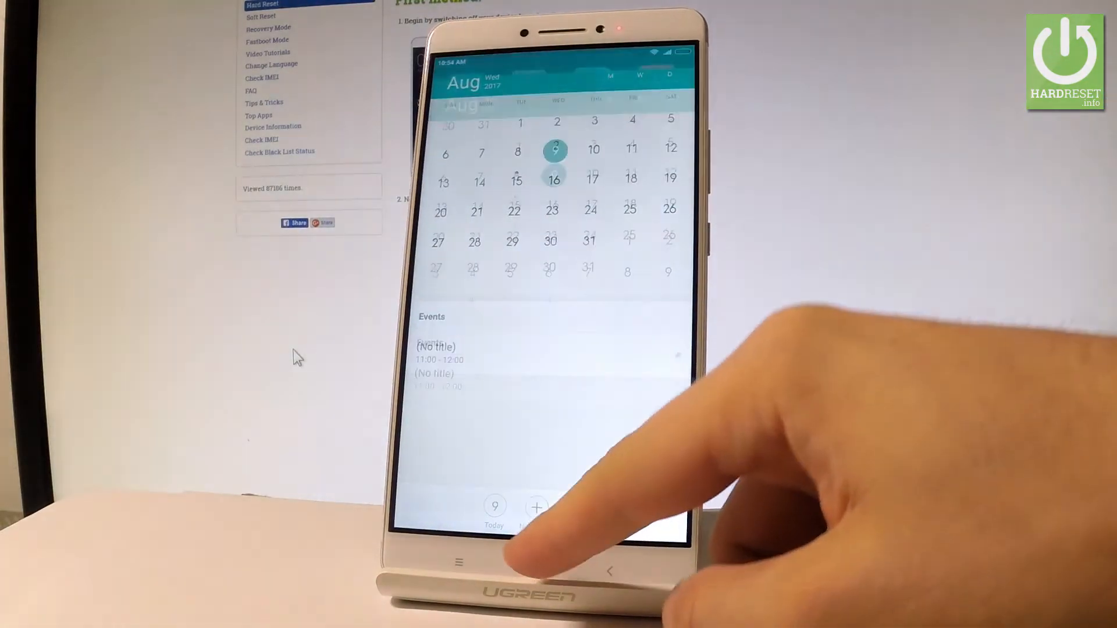
- Leave the calendar for the Gallery and show its albums, including the Screenshots album
{"action": "left_click", "coordinate": [534, 563]}
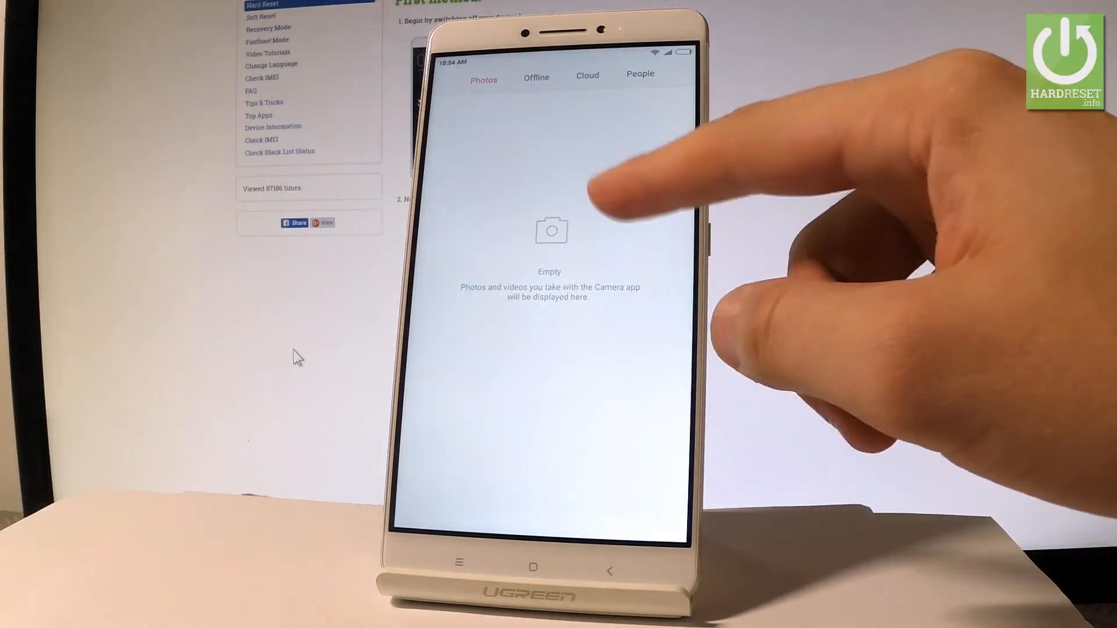
{"action": "left_click", "coordinate": [535, 74]}
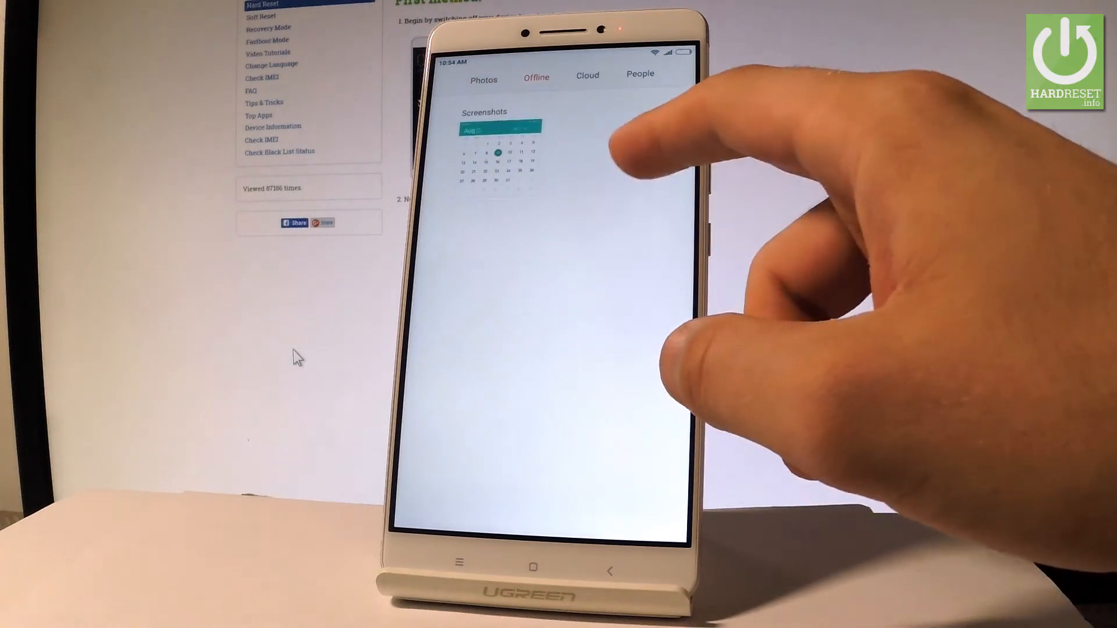